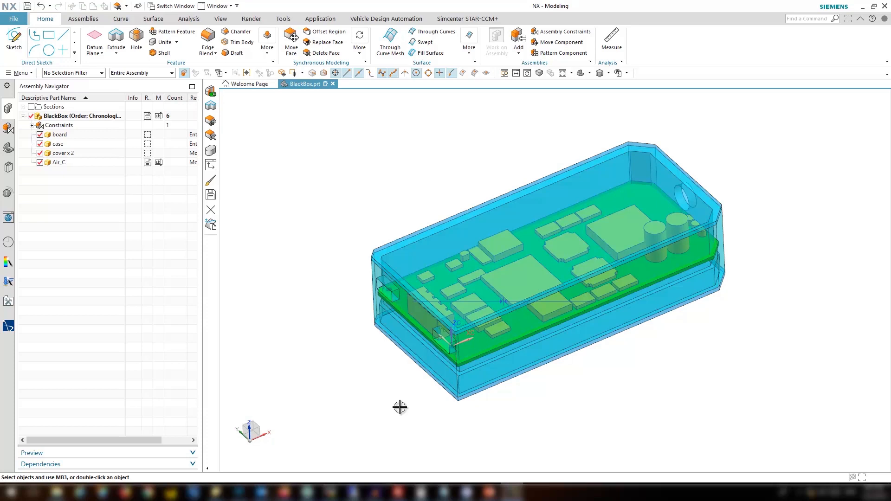
pyautogui.moveTo(290, 312)
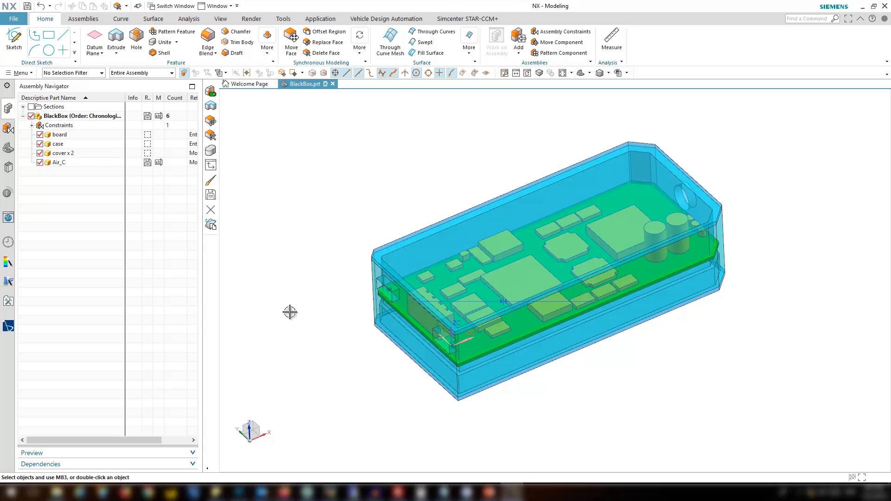
# Make the Air_C component the work part
pyautogui.rightClick(63, 153)
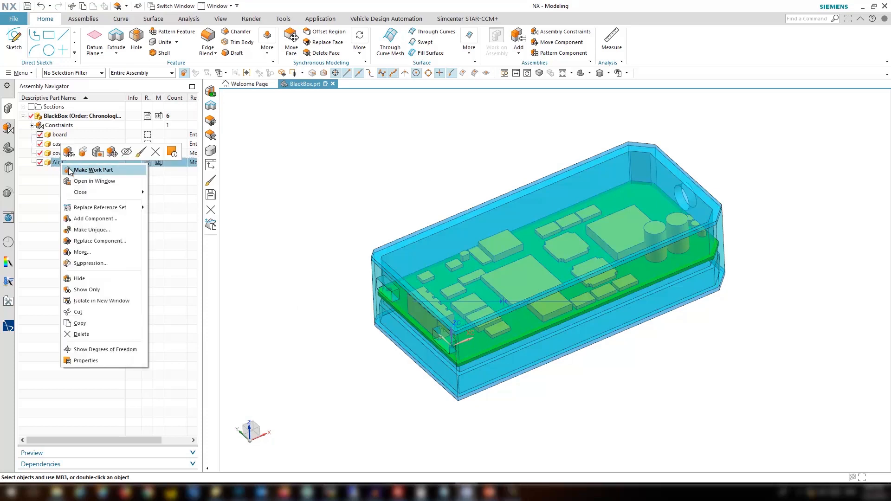
pyautogui.click(93, 170)
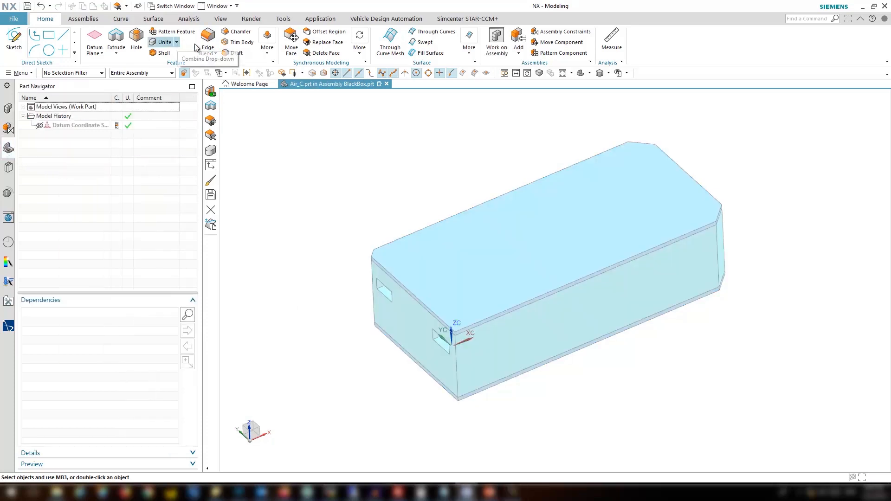
# Link all 31 case, board and cover bodies into Air_C with the WAVE Geometry Linker
pyautogui.click(268, 40)
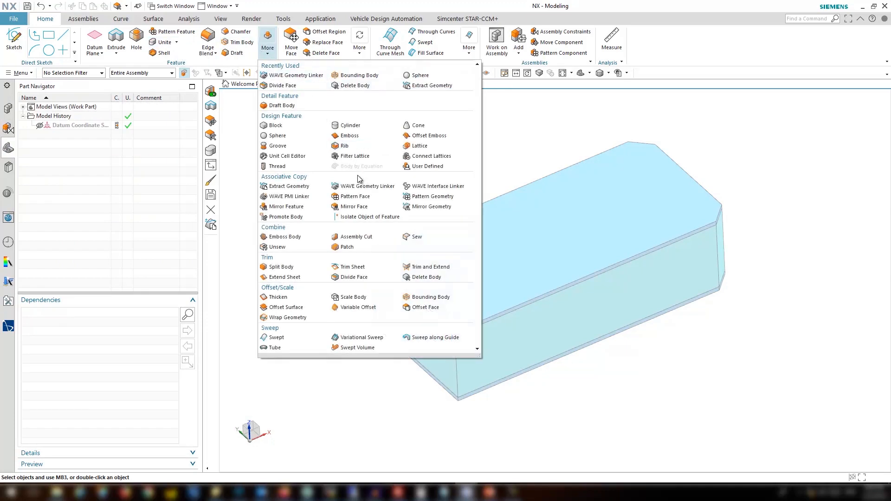
pyautogui.click(297, 75)
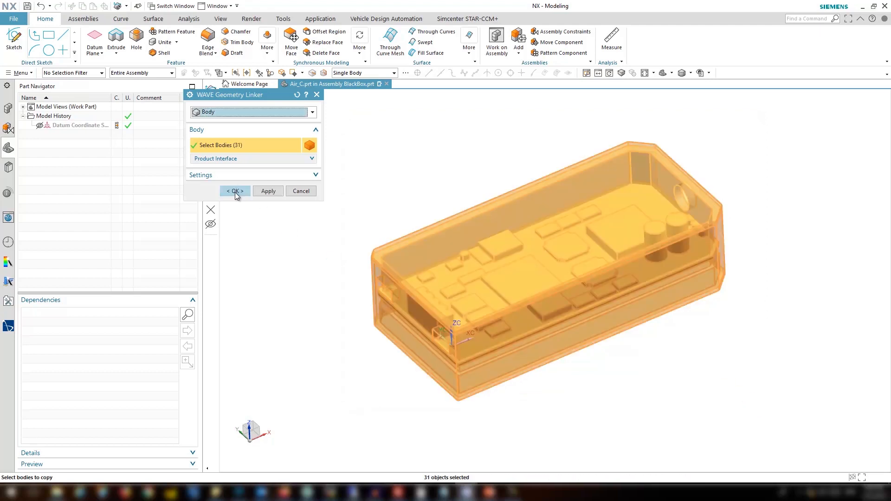
pyautogui.click(234, 191)
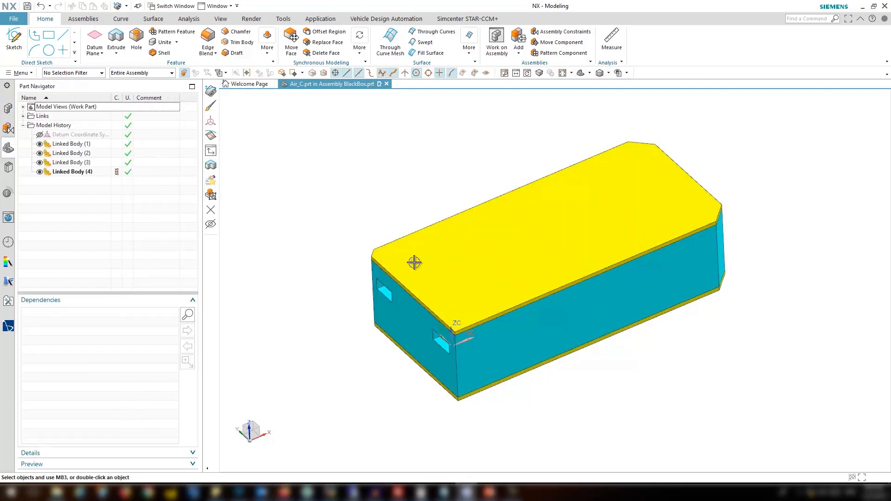
# Set Linked Body 2–4 to about 71 translucency so the board shows through the case
pyautogui.click(415, 262)
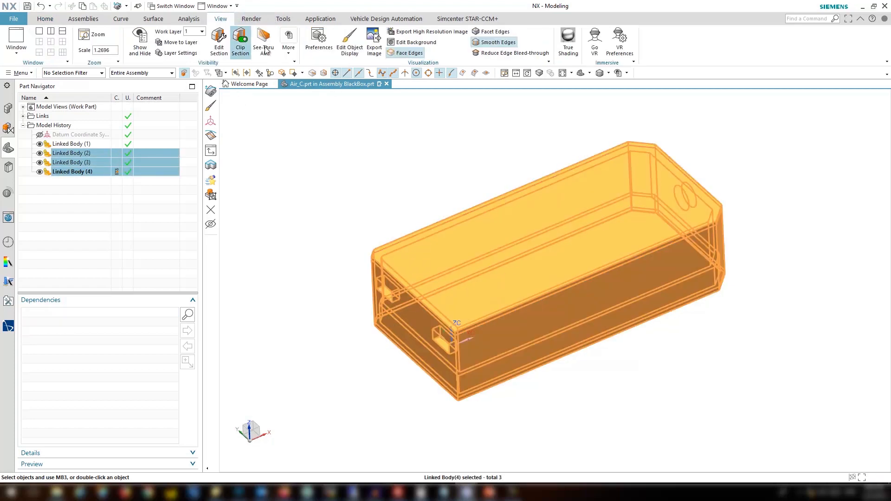
pyautogui.click(349, 40)
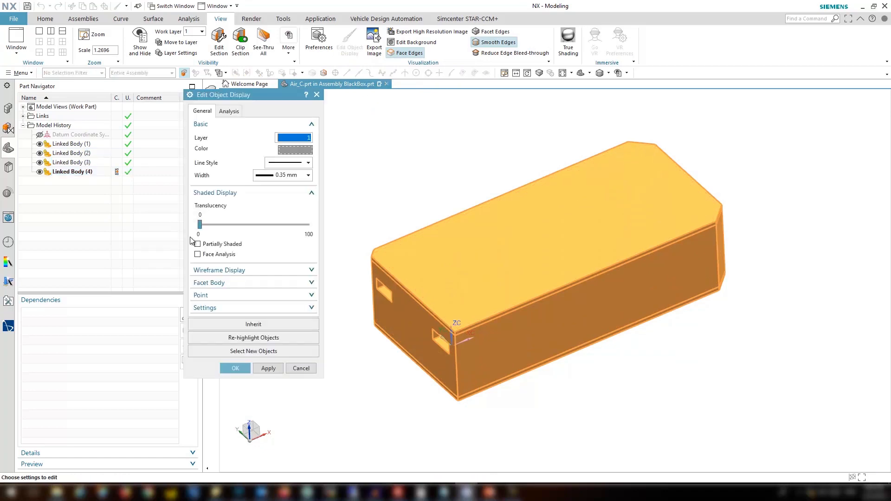
pyautogui.moveTo(199, 224); pyautogui.dragTo(276, 224)
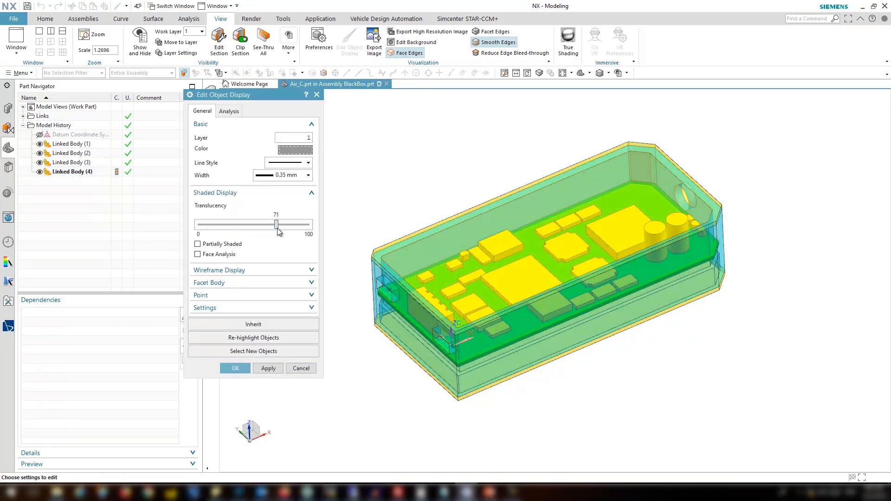
pyautogui.click(235, 368)
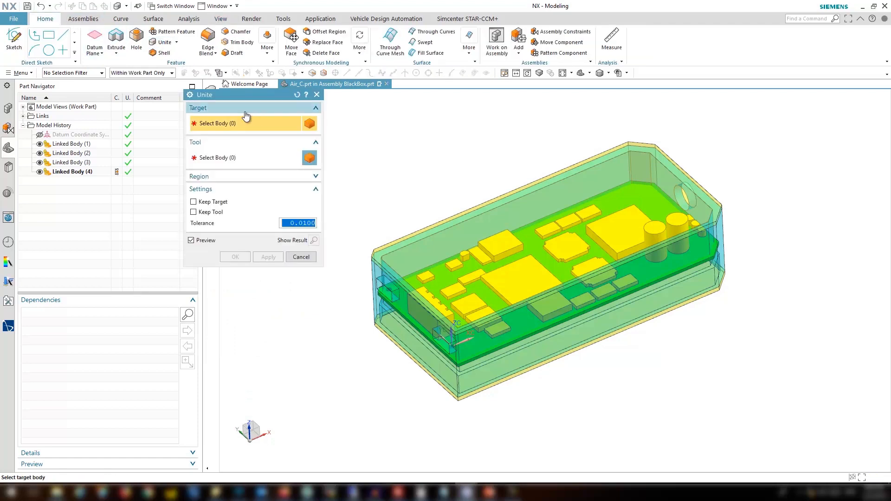
pyautogui.moveTo(384, 290)
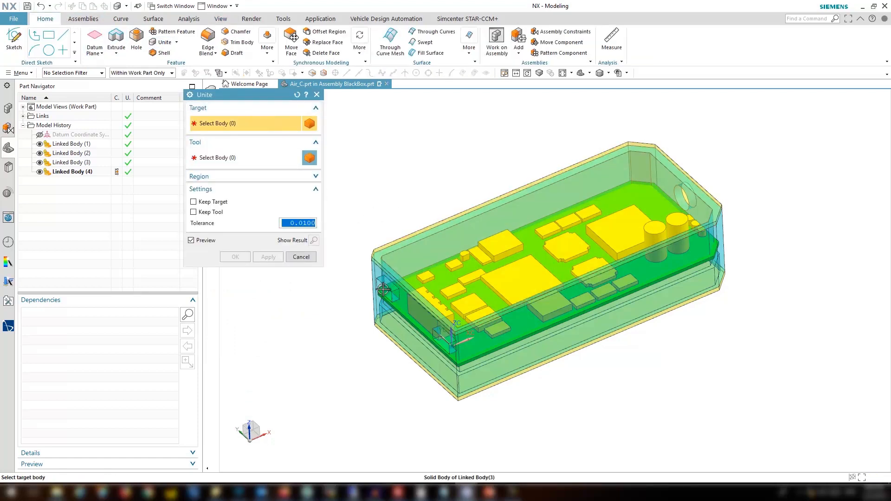
# Unite one target body with the other 30 linked bodies into a single solid
pyautogui.click(591, 338)
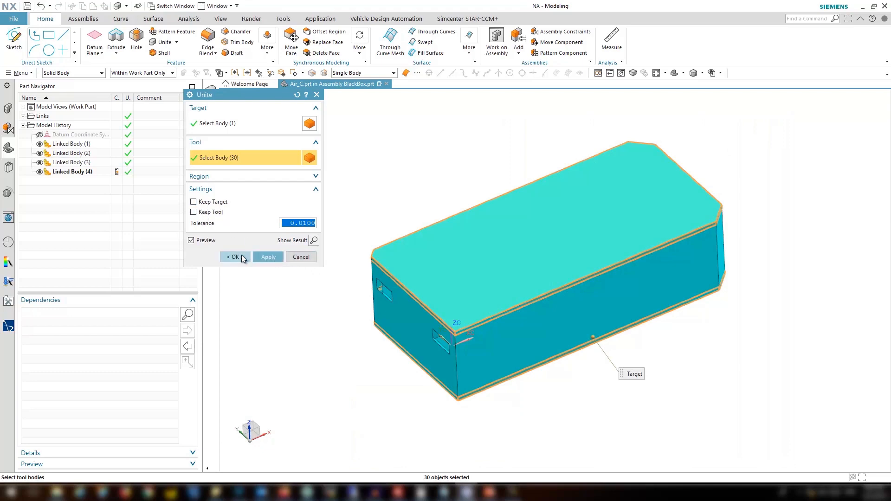
pyautogui.click(234, 257)
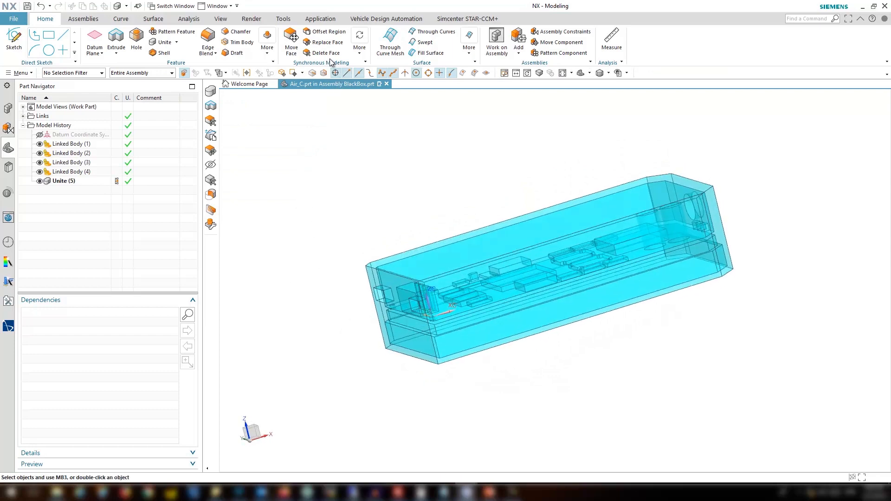
# Delete the 188 boss/pocket faces with Heal on, leaving one air volume around the board components
pyautogui.click(325, 53)
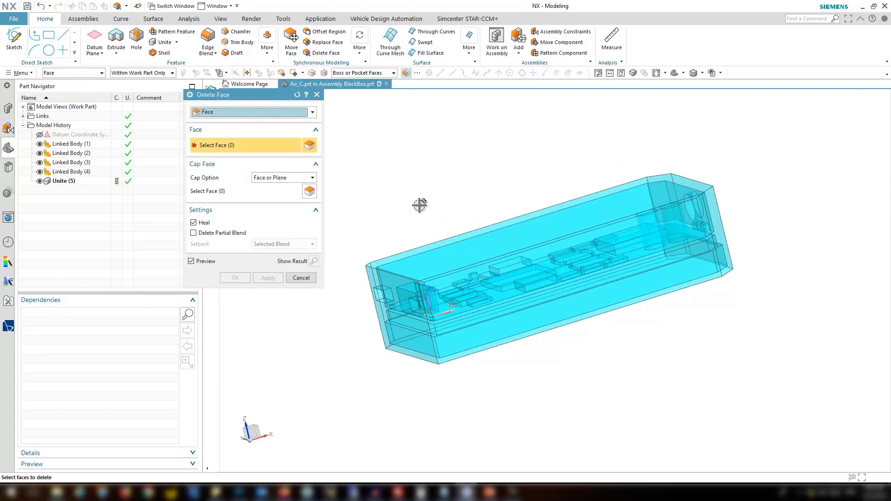
pyautogui.click(393, 72)
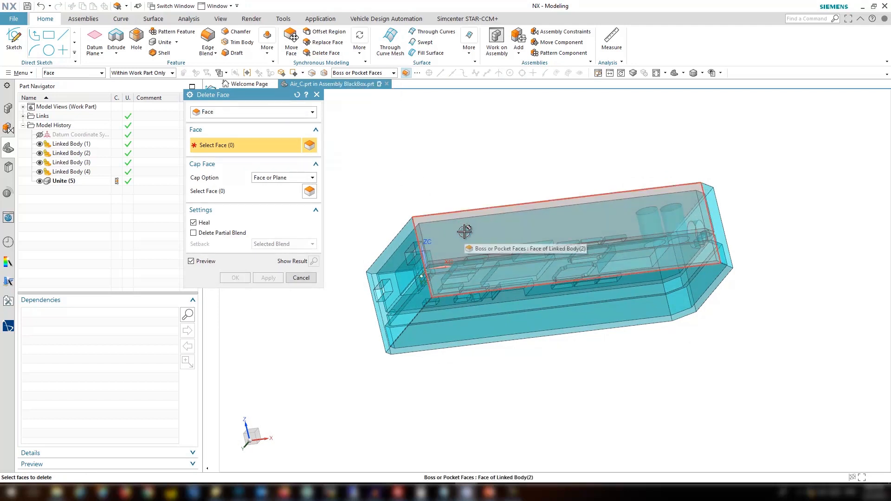
pyautogui.click(465, 232)
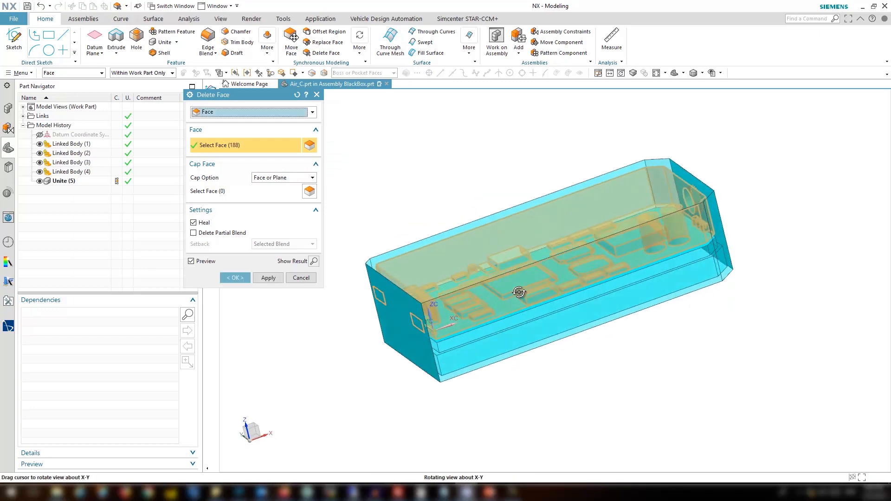
pyautogui.moveTo(500, 349)
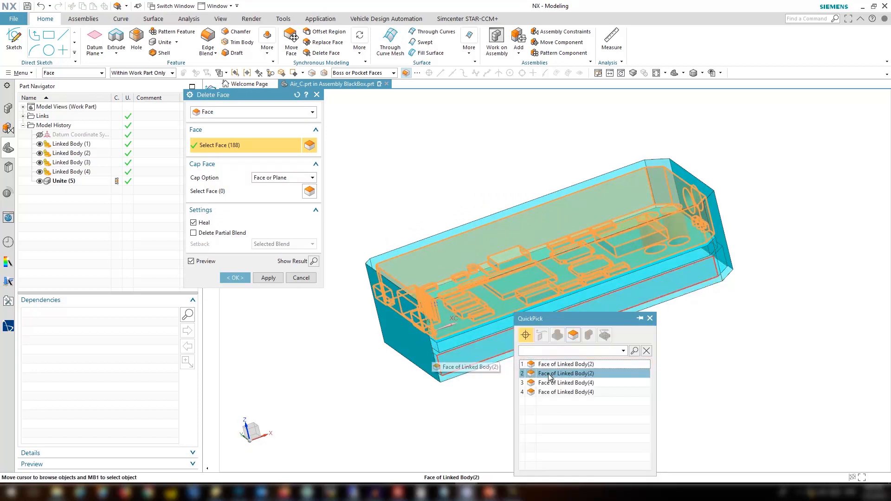
pyautogui.click(566, 374)
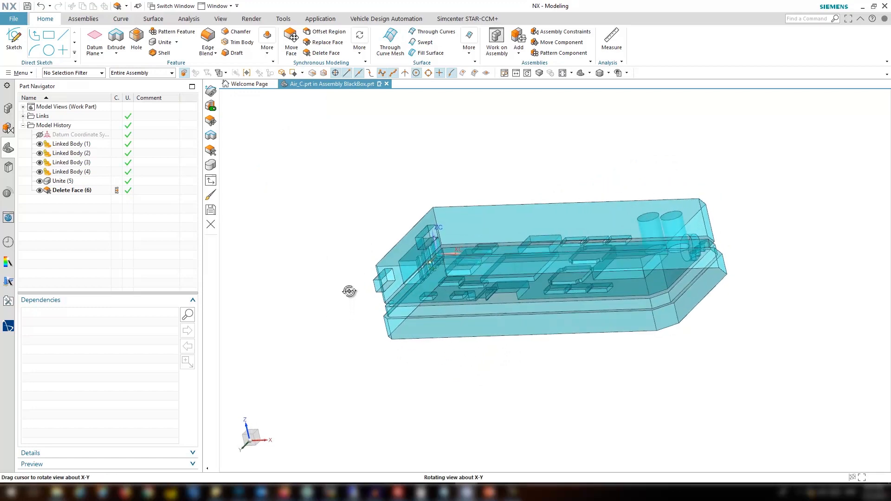
pyautogui.moveTo(350, 292); pyautogui.dragTo(350, 328)
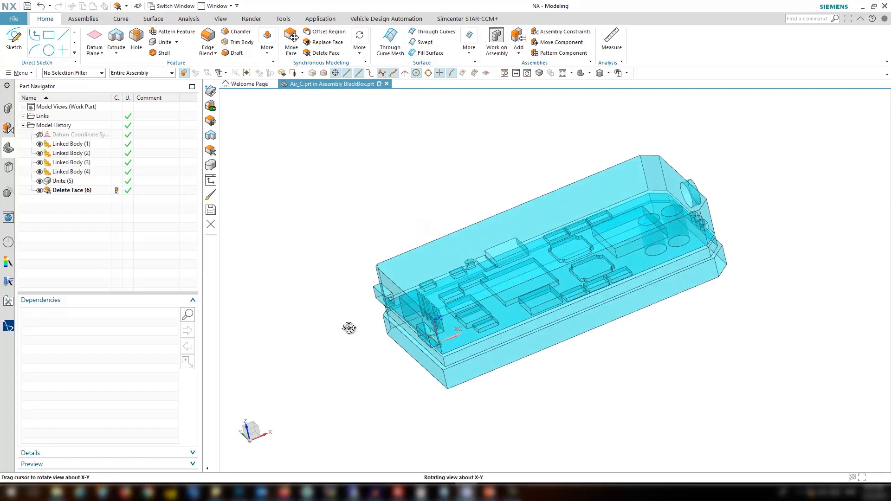
pyautogui.moveTo(348, 327); pyautogui.dragTo(302, 302)
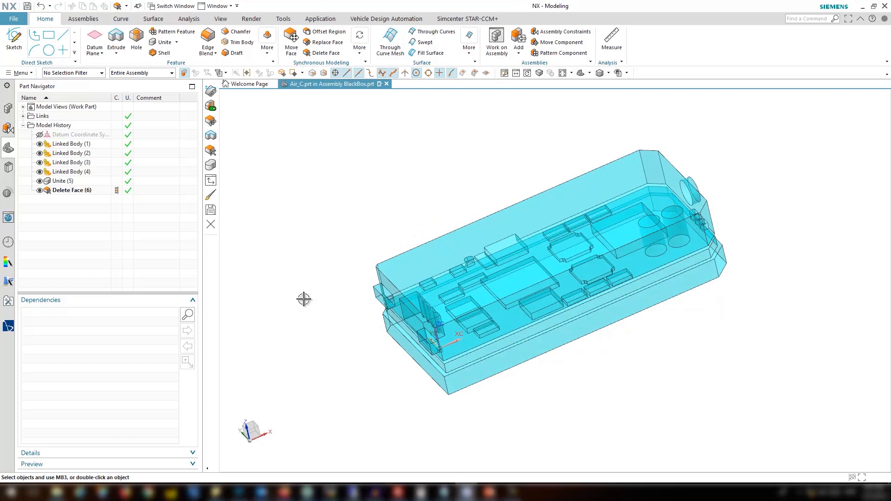
# Make the board component the work part from the assembly navigator
pyautogui.click(9, 107)
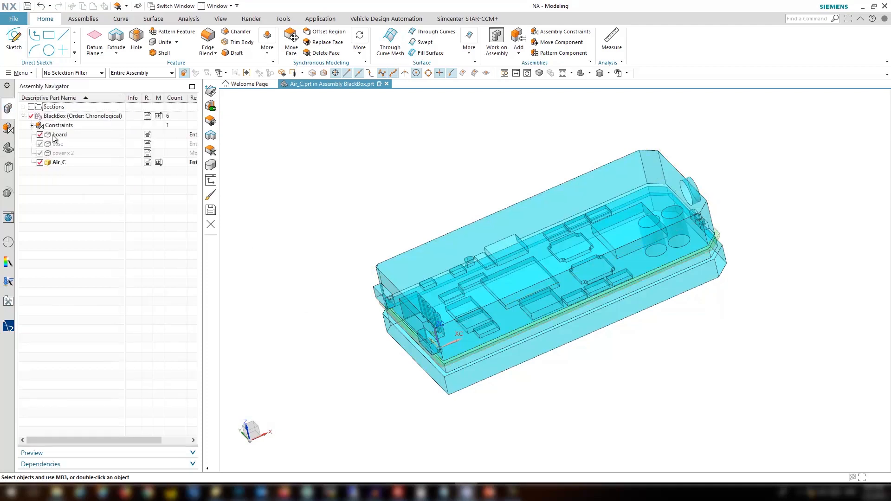
pyautogui.doubleClick(59, 134)
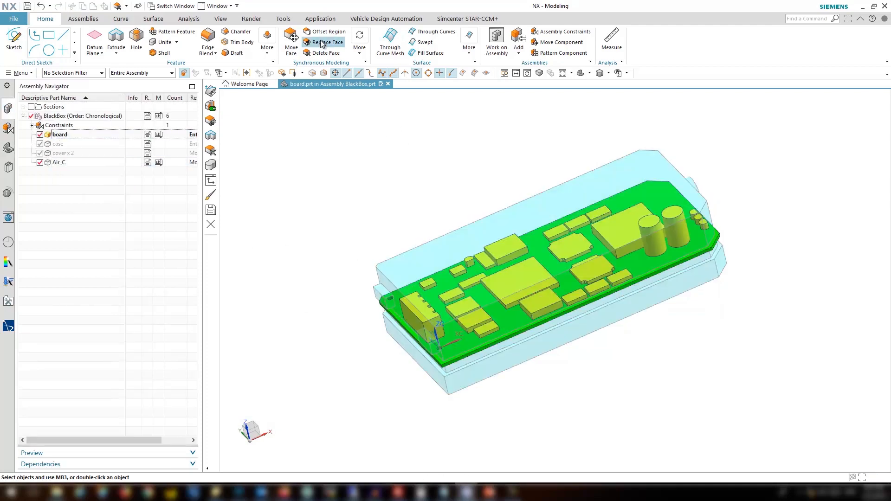
# Move the chip's top face up by 7 mm and select Air_C to check the updated air body
pyautogui.click(528, 271)
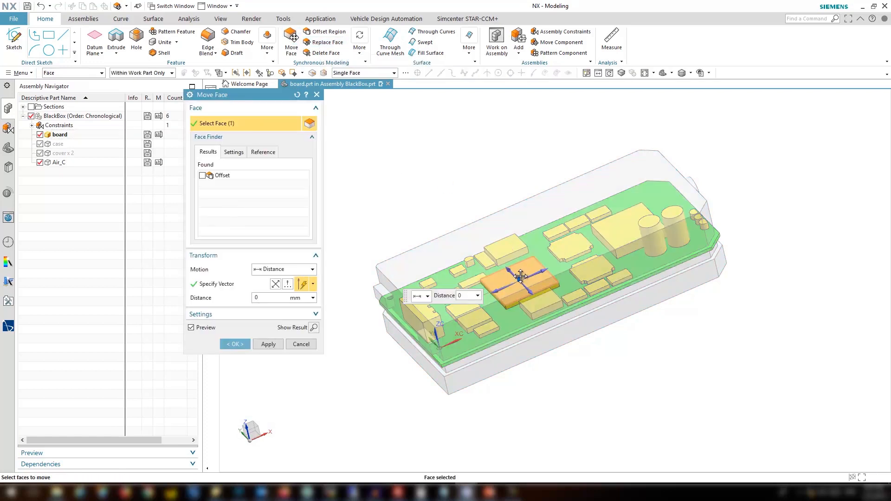
pyautogui.write('7')
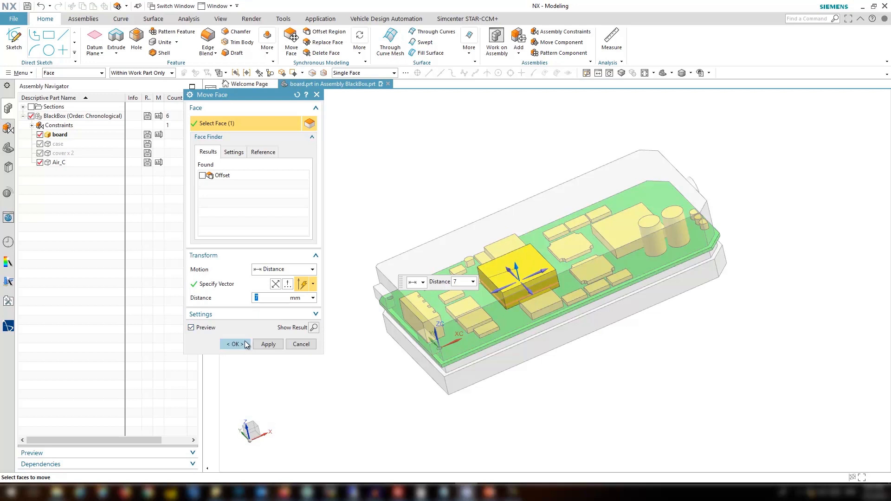
pyautogui.click(234, 345)
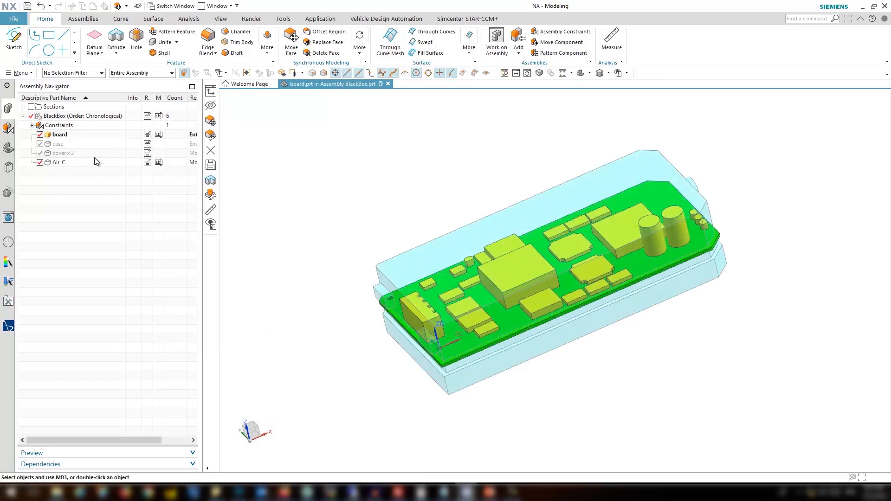
pyautogui.click(58, 161)
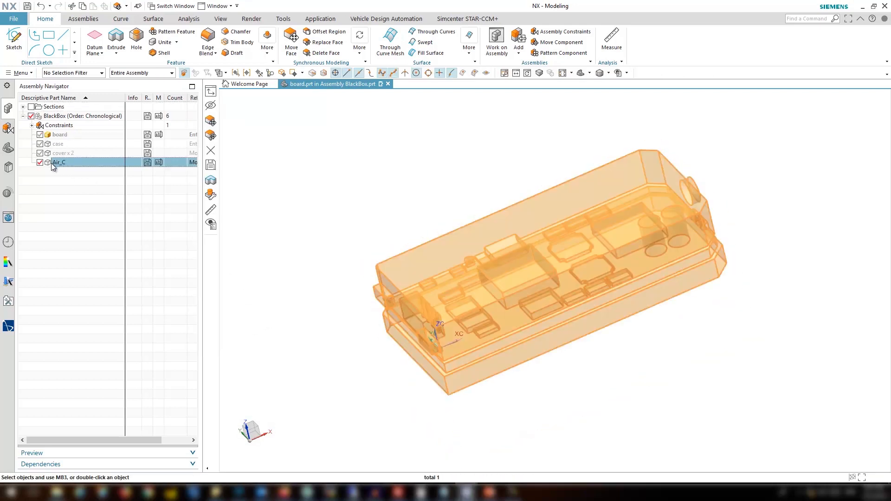